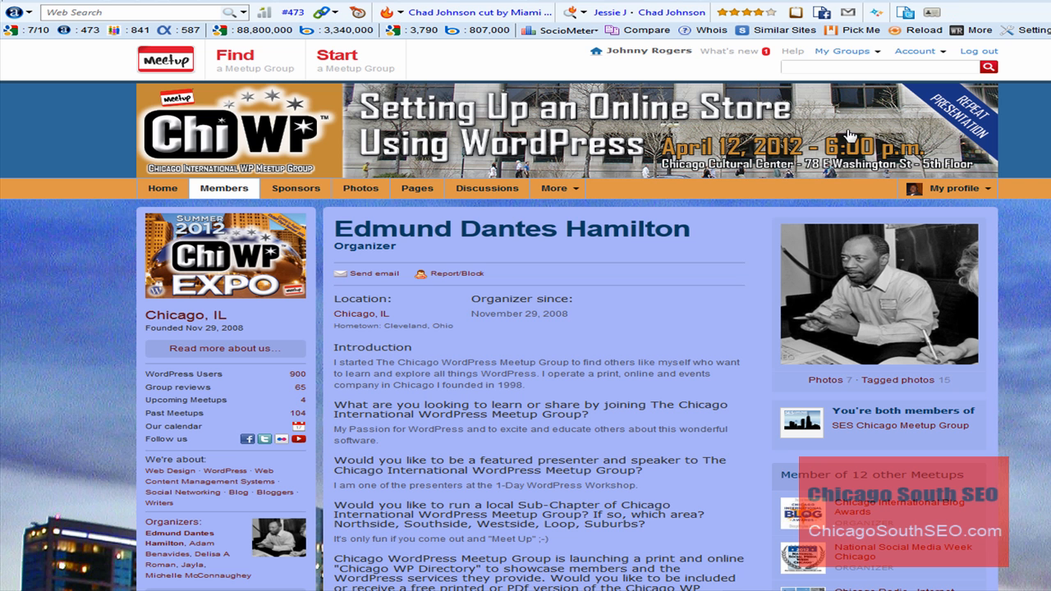
pyautogui.moveTo(887, 142)
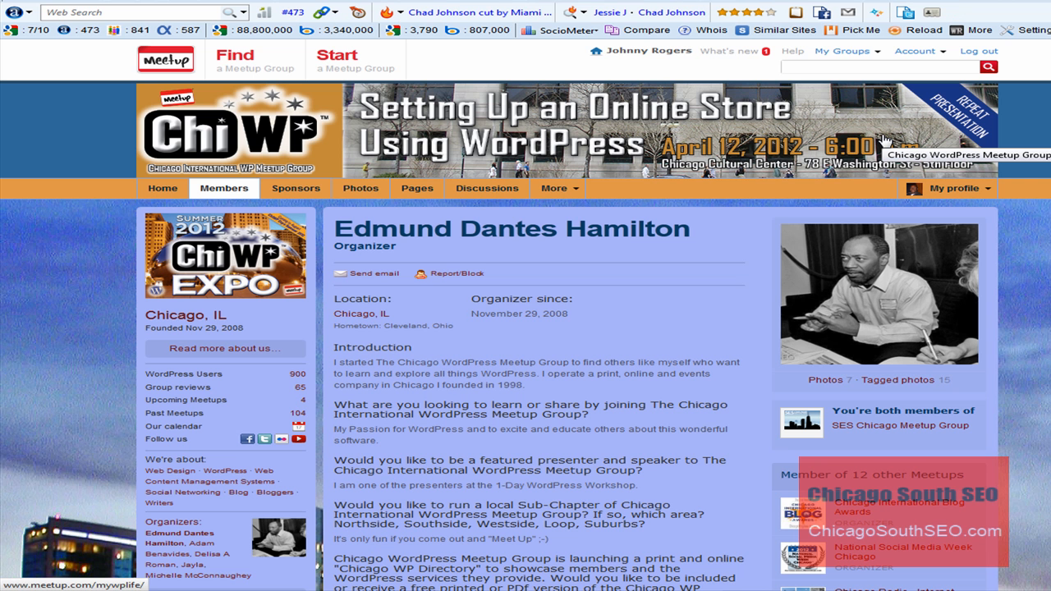
pyautogui.moveTo(885, 141)
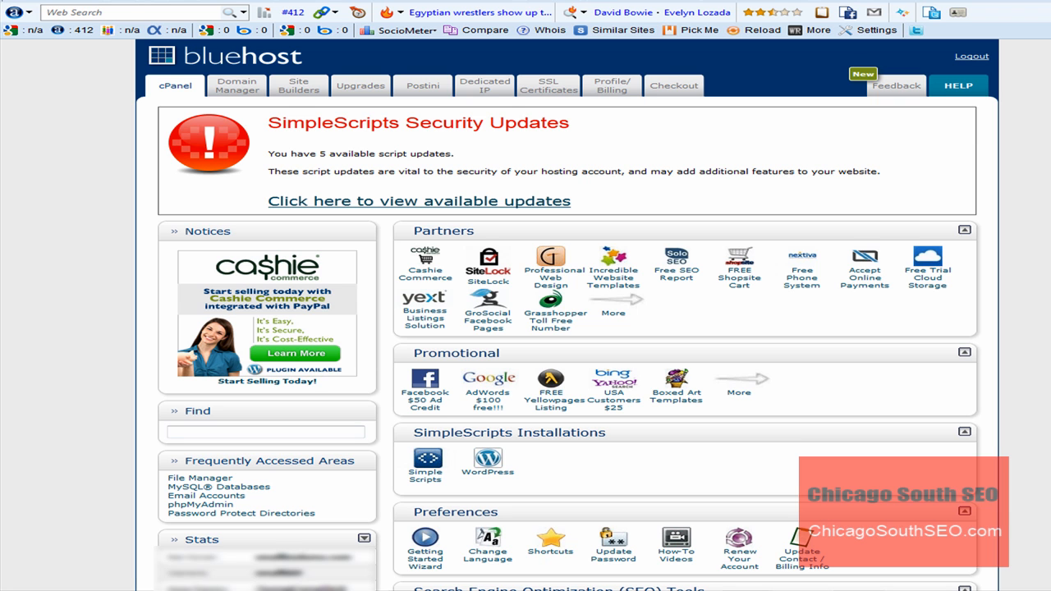
# - Scroll the cPanel page down to the Files section with File Manager
pyautogui.scroll(-3)
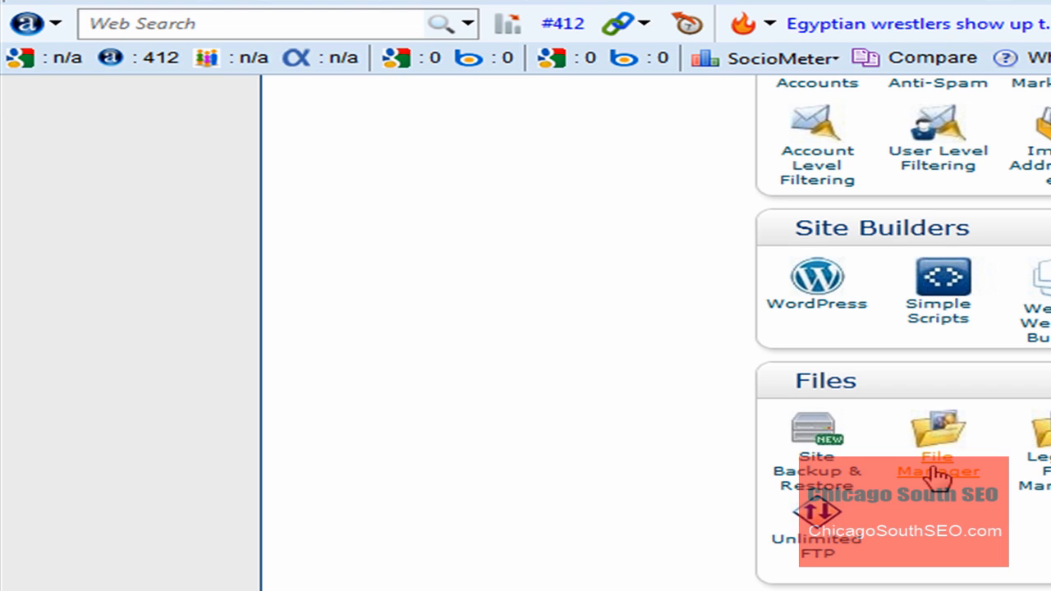
pyautogui.moveTo(973, 491)
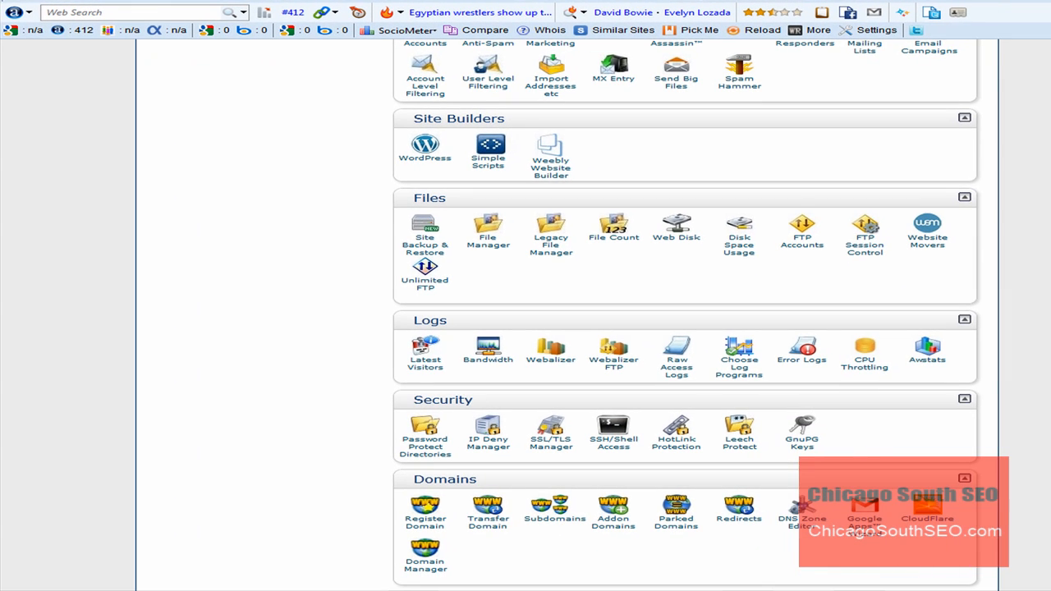
# - Launch File Manager to list the WordPress site's files including wp-config.php
pyautogui.click(488, 226)
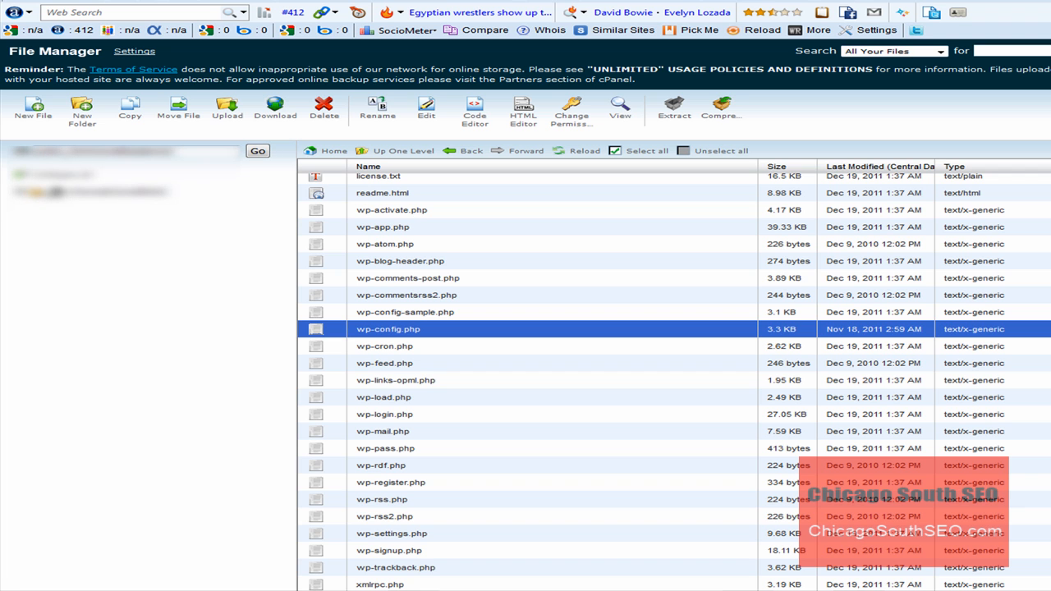
pyautogui.moveTo(445, 337)
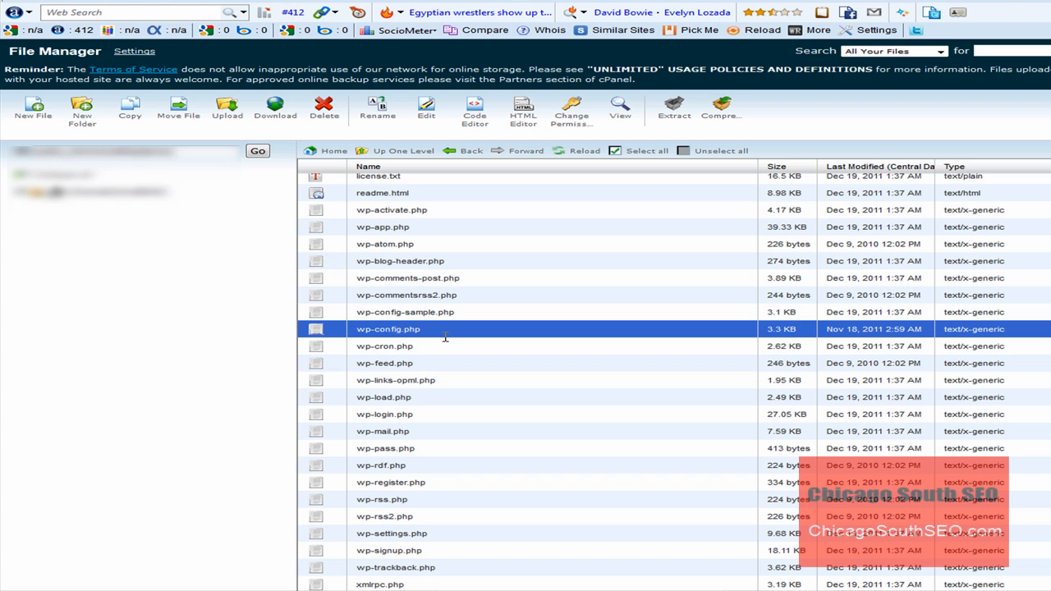
pyautogui.moveTo(446, 340)
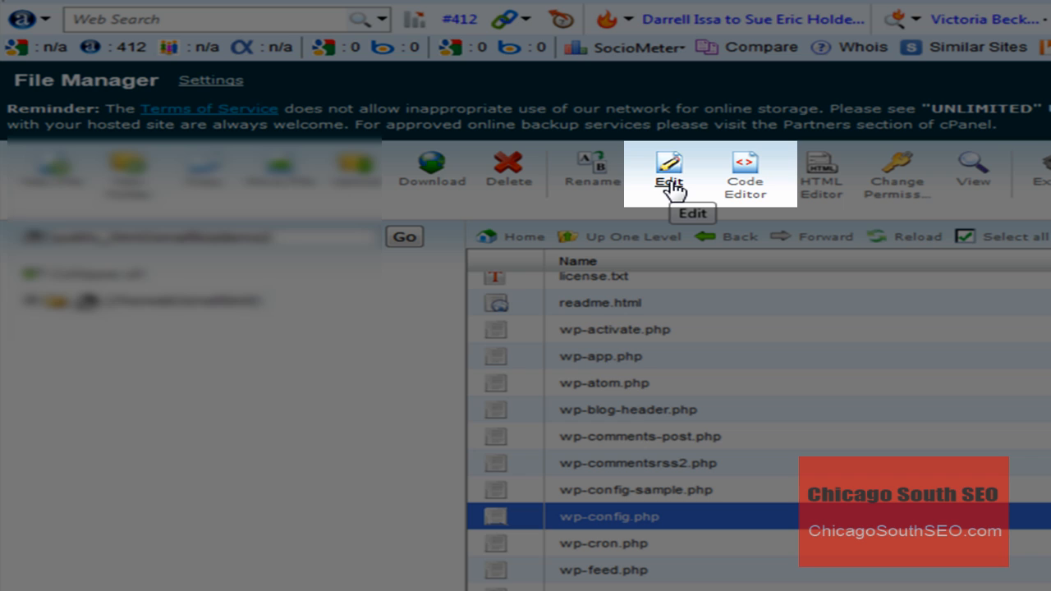
pyautogui.moveTo(743, 197)
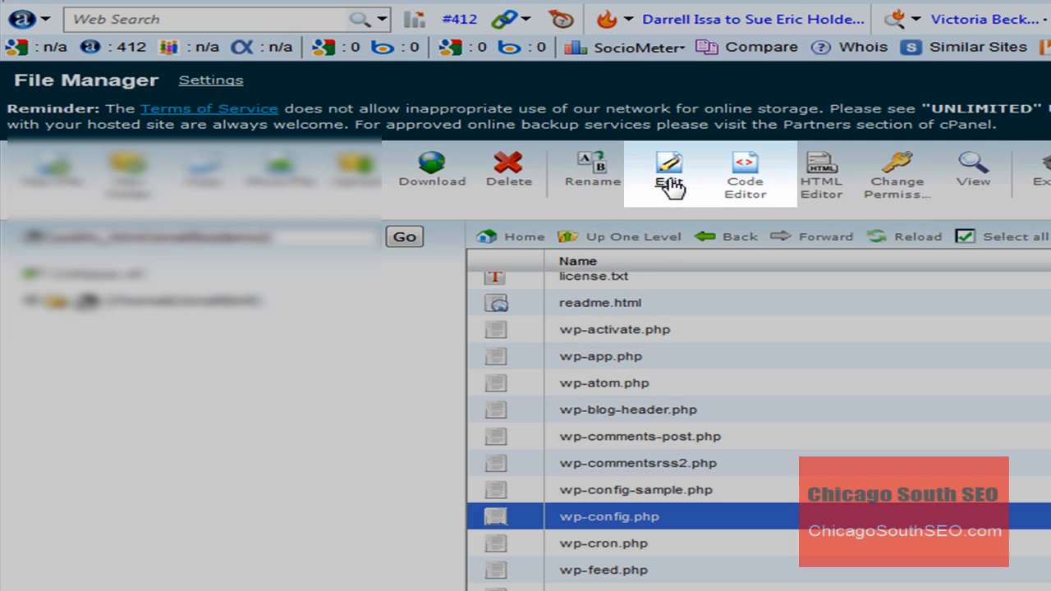
pyautogui.moveTo(669, 172)
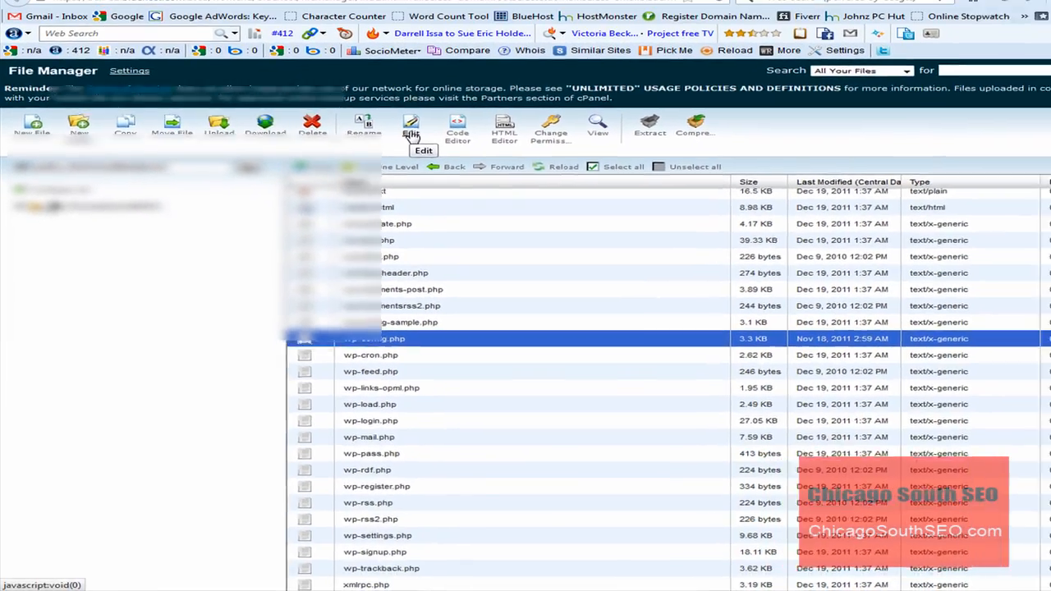
# - Open wp-config.php in the online editor and review the placeholder DB_USER and DB_PASSWORD lines
pyautogui.click(423, 127)
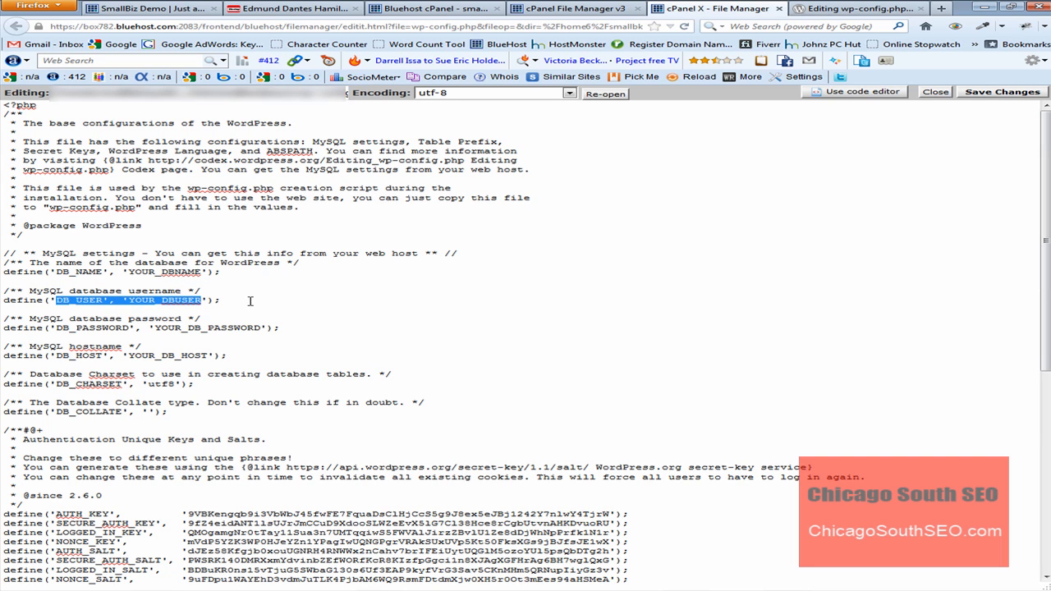
pyautogui.moveTo(57, 328)
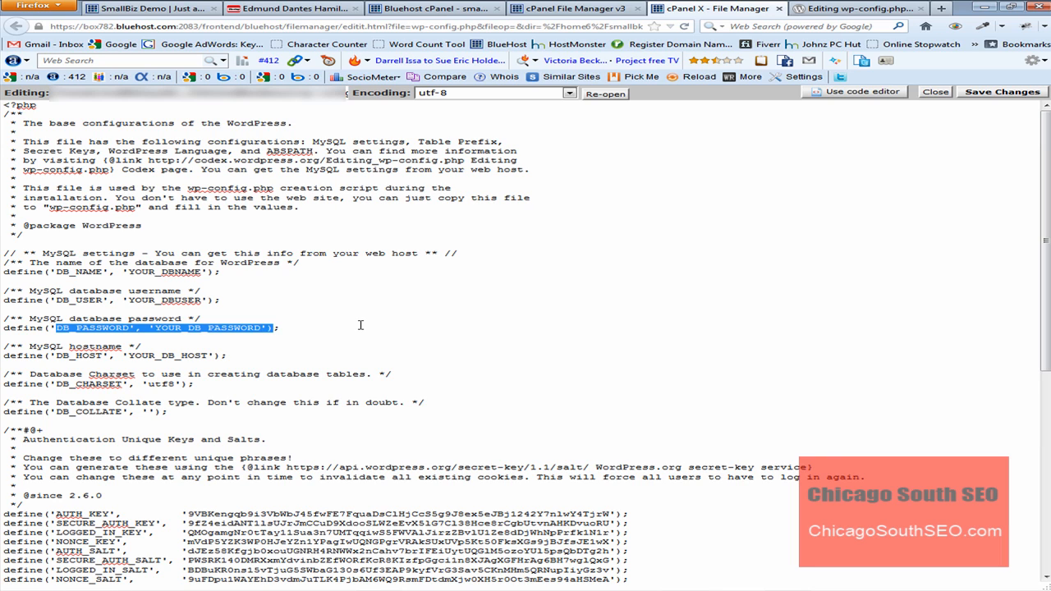
pyautogui.moveTo(363, 324)
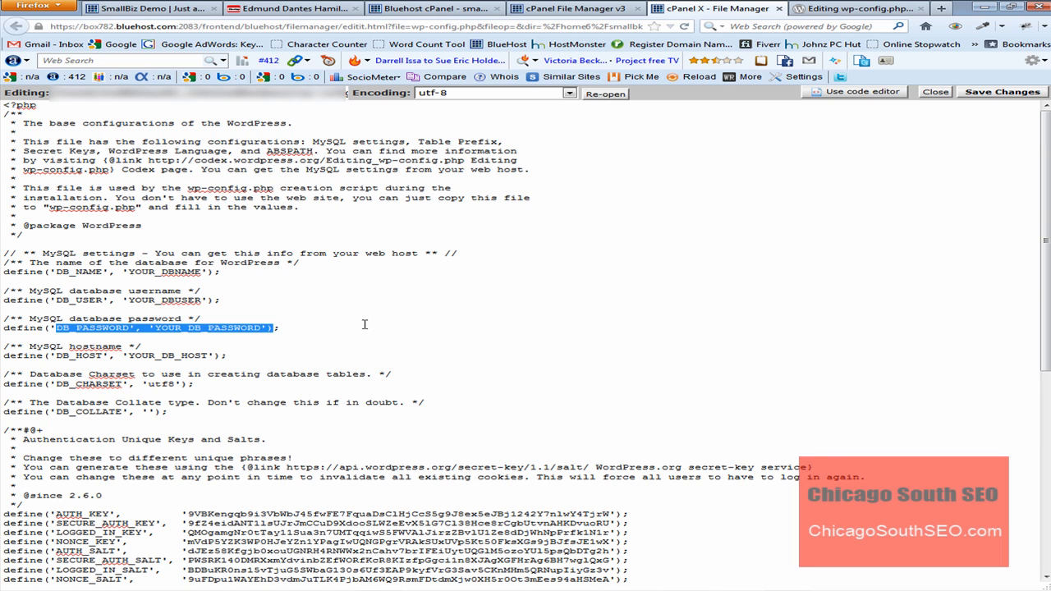
pyautogui.click(364, 328)
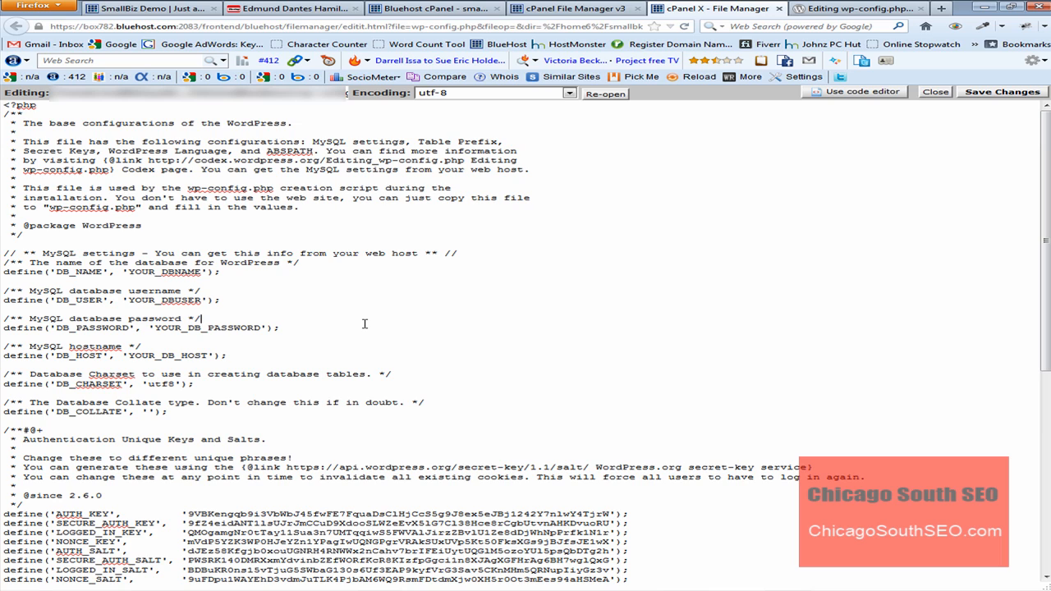
pyautogui.moveTo(368, 319)
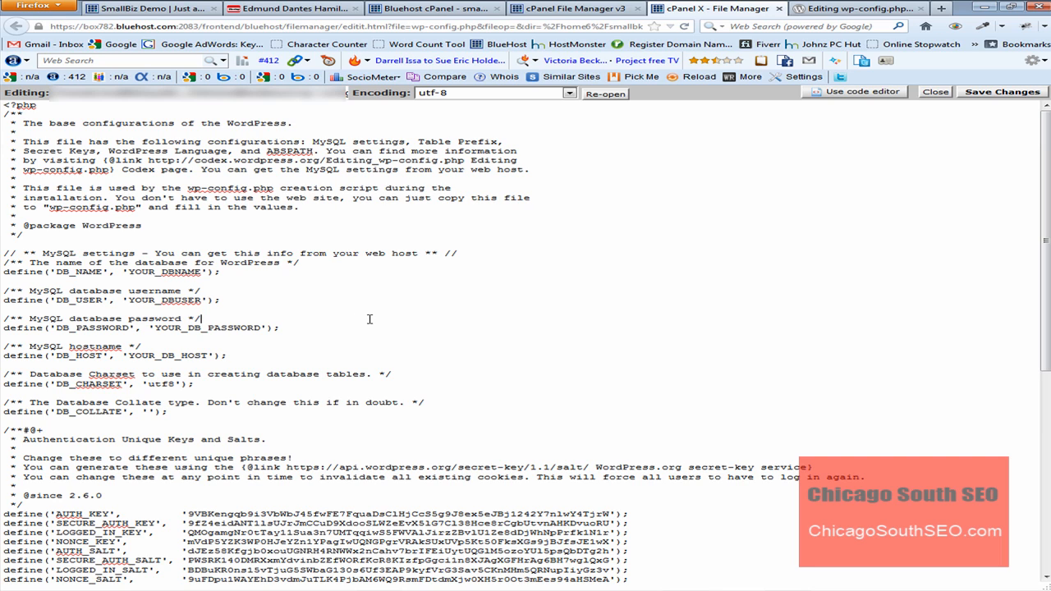
pyautogui.moveTo(368, 351)
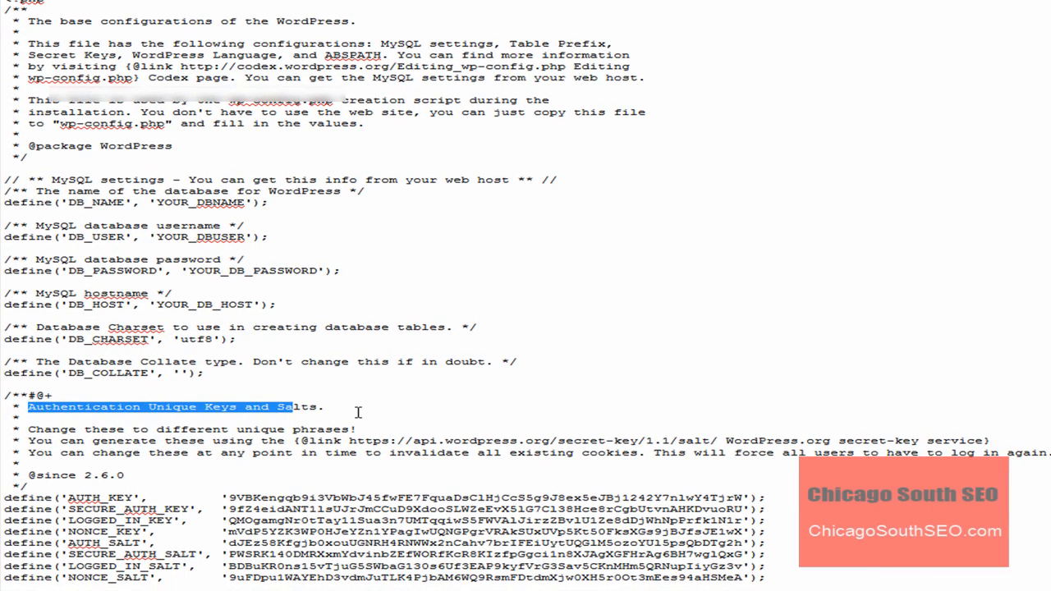
pyautogui.moveTo(121, 504)
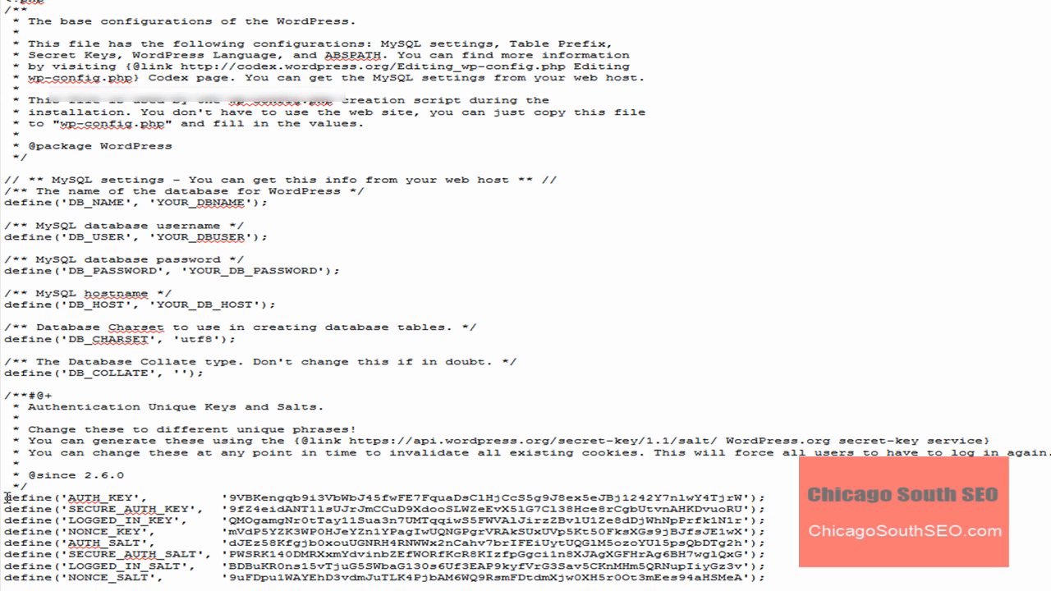
# - Select the eight default define lines from AUTH_KEY through NONCE_SALT
pyautogui.moveTo(6, 497); pyautogui.dragTo(764, 578)
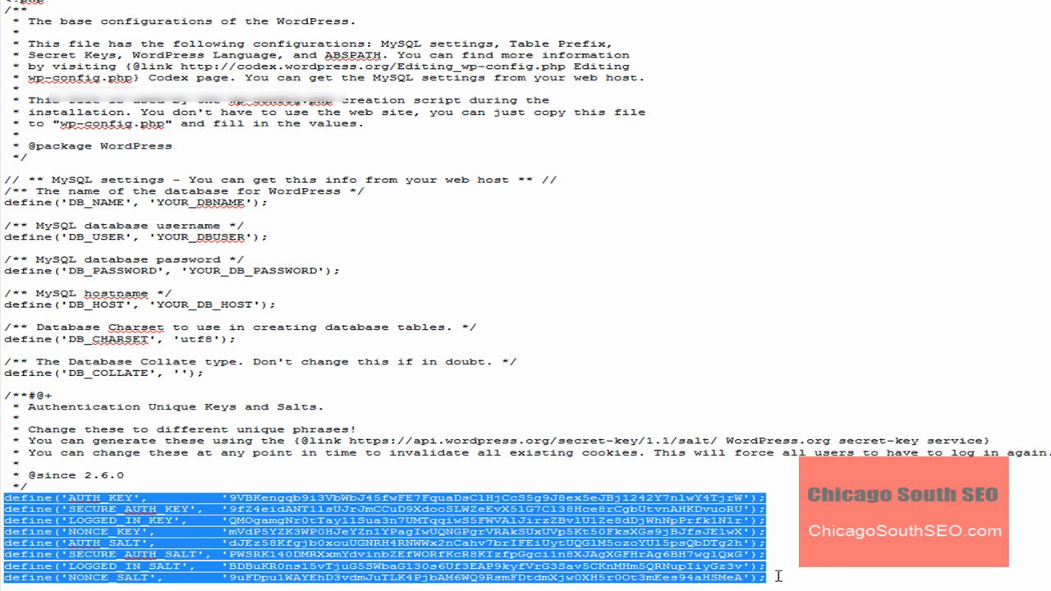
pyautogui.moveTo(823, 568)
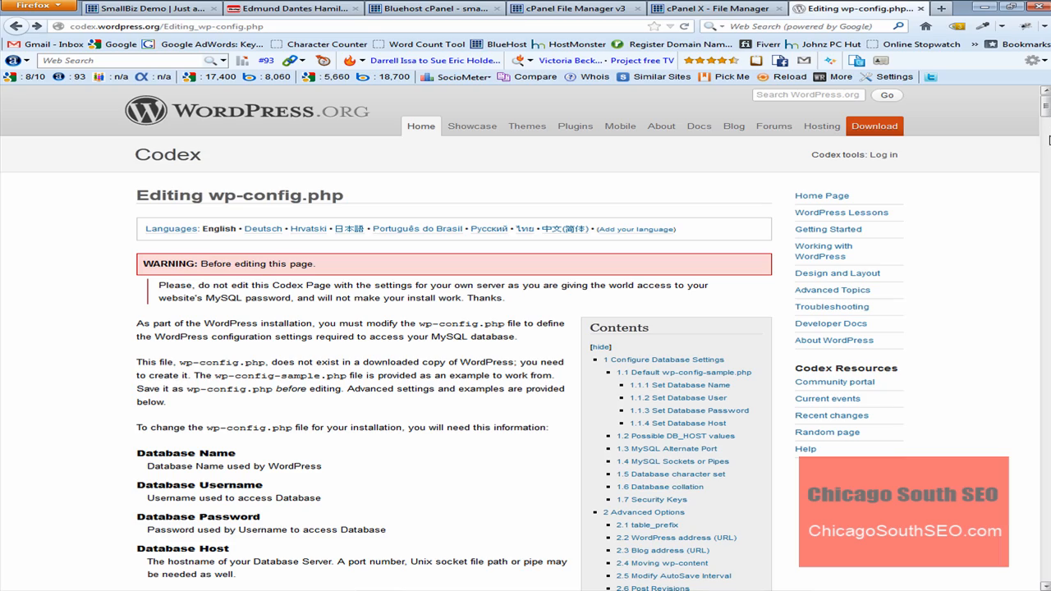
# - Reach the Security Keys section of the Codex guide and follow the 'the online generator' link
pyautogui.scroll(-3)
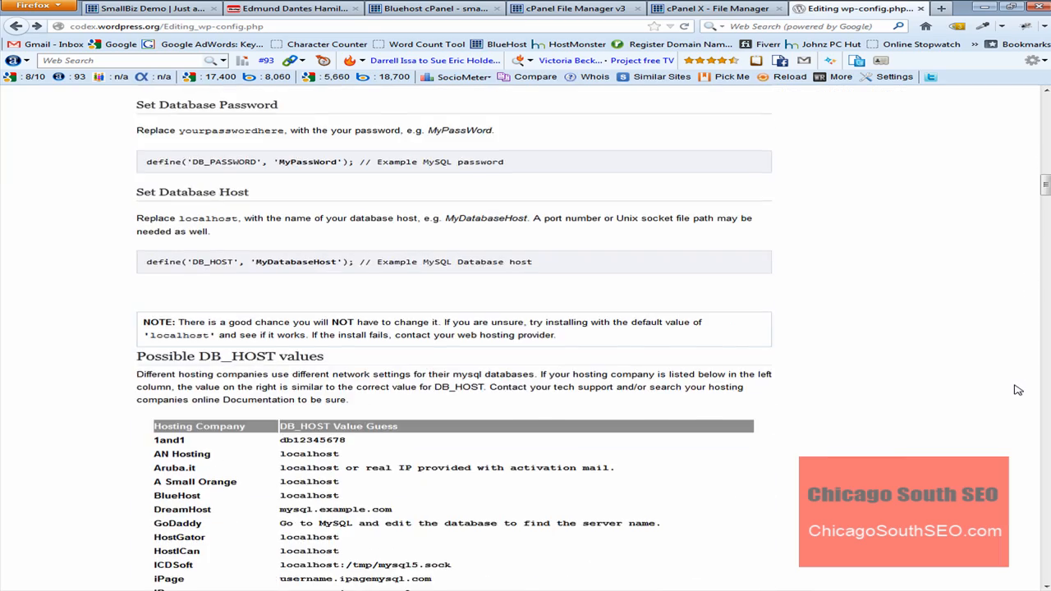
pyautogui.scroll(-3)
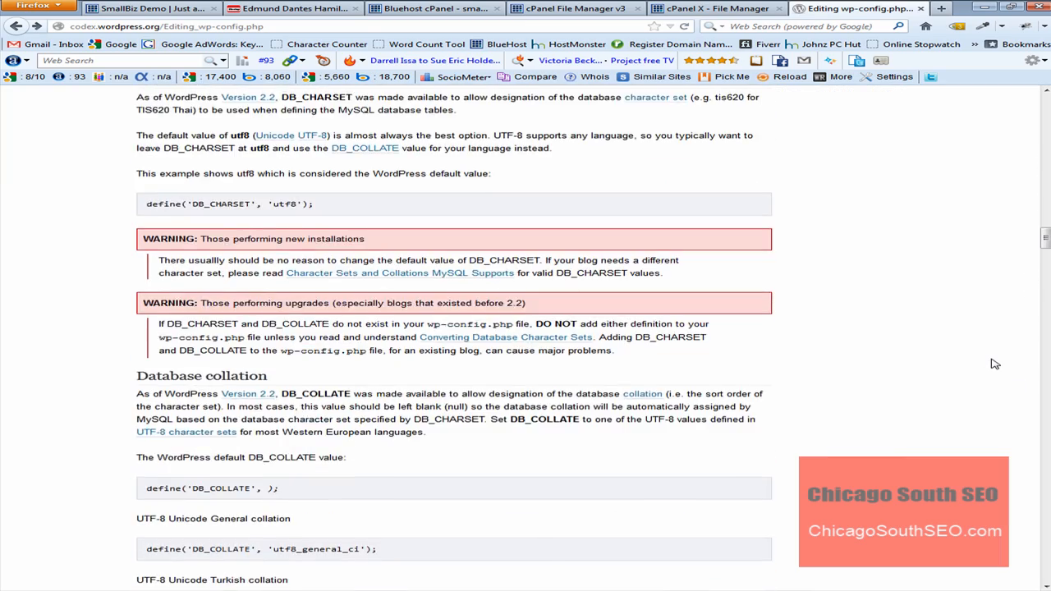
pyautogui.scroll(-3)
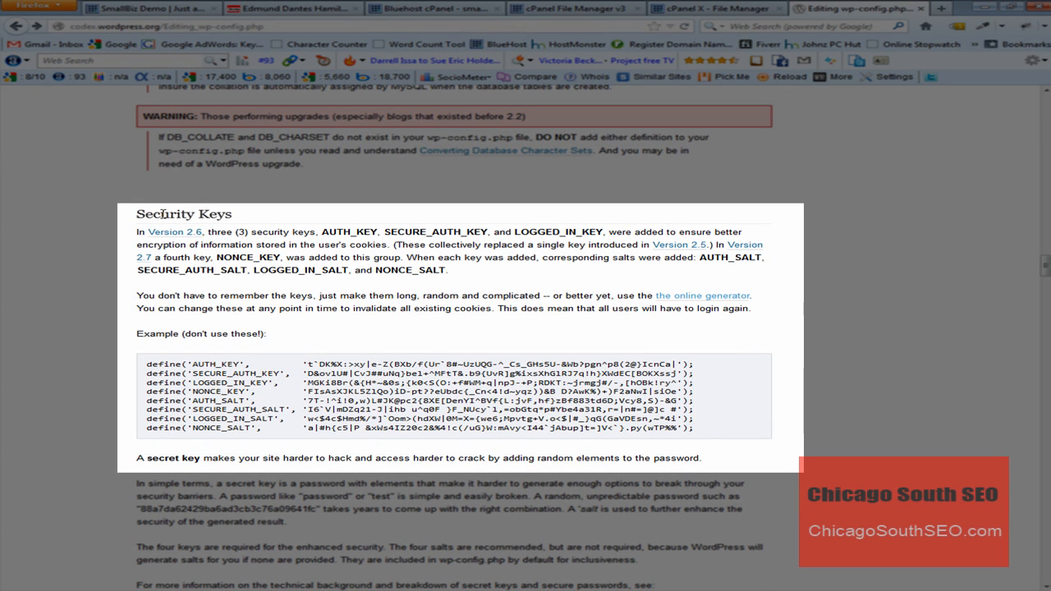
pyautogui.moveTo(506, 296)
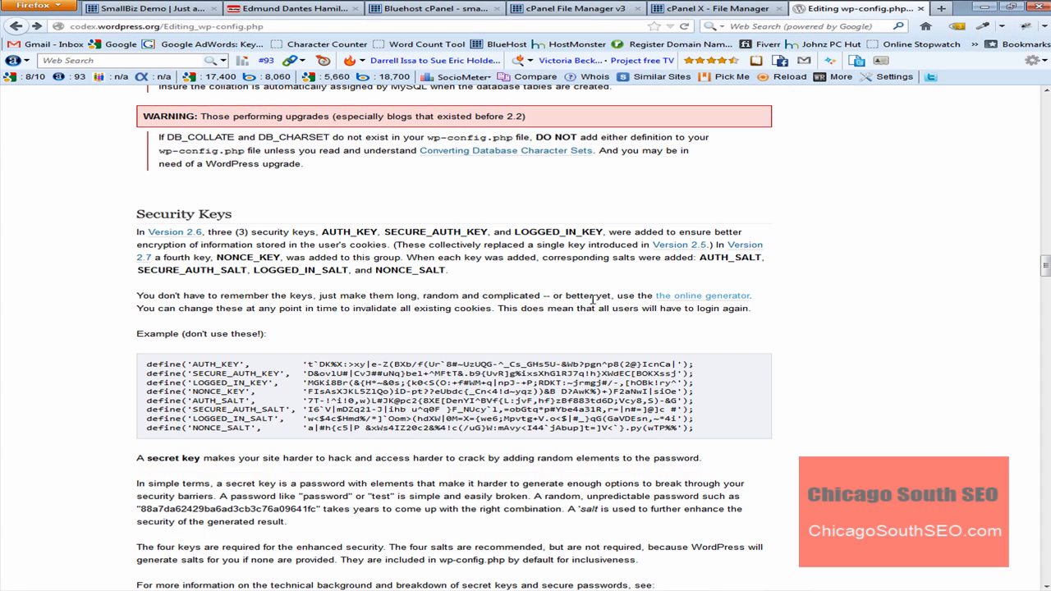
pyautogui.moveTo(702, 295)
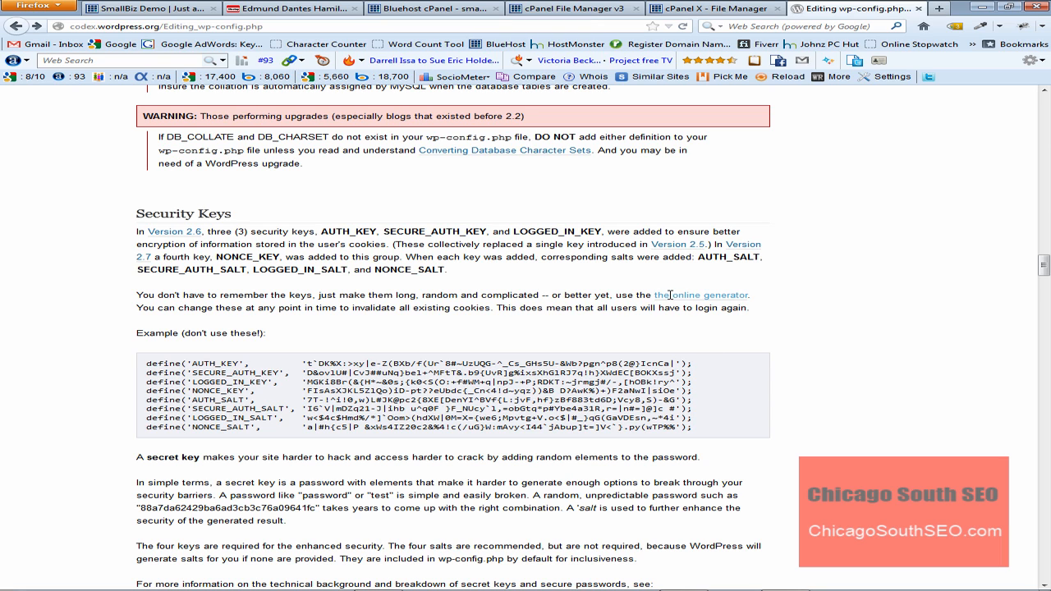
pyautogui.moveTo(694, 298)
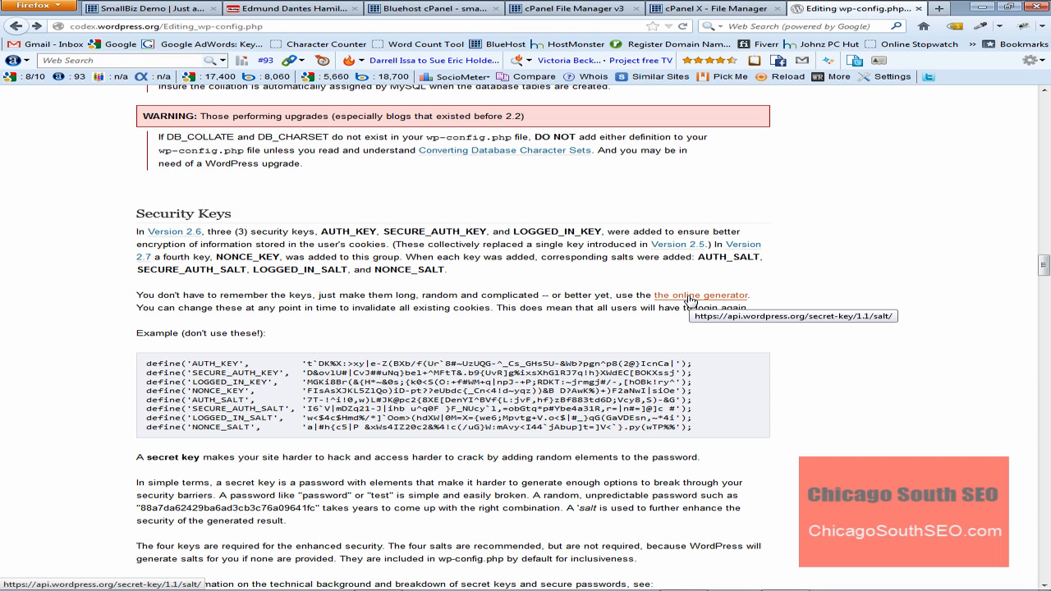
pyautogui.moveTo(730, 320)
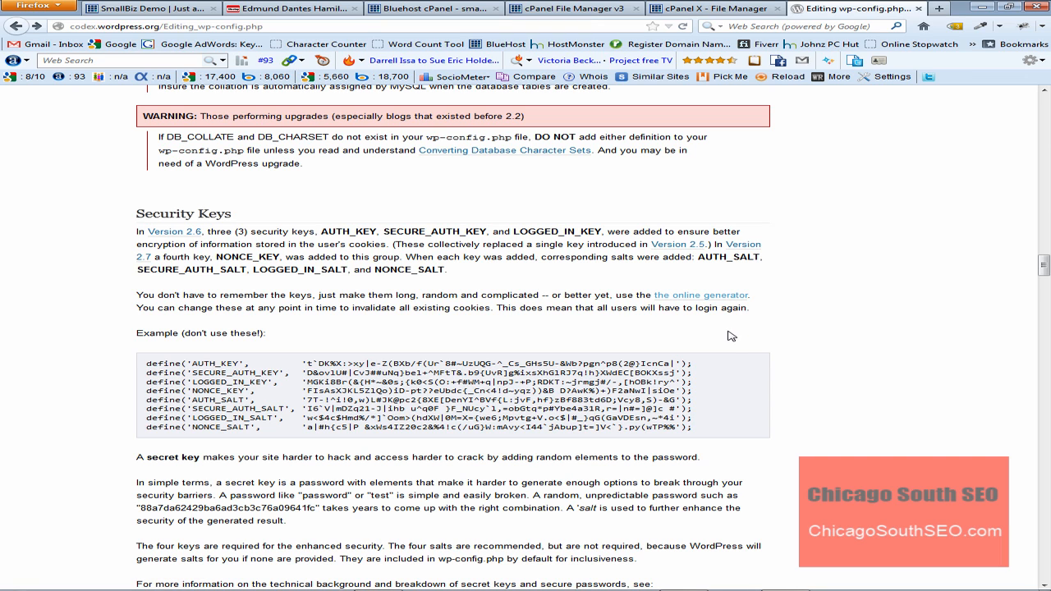
pyautogui.moveTo(796, 264)
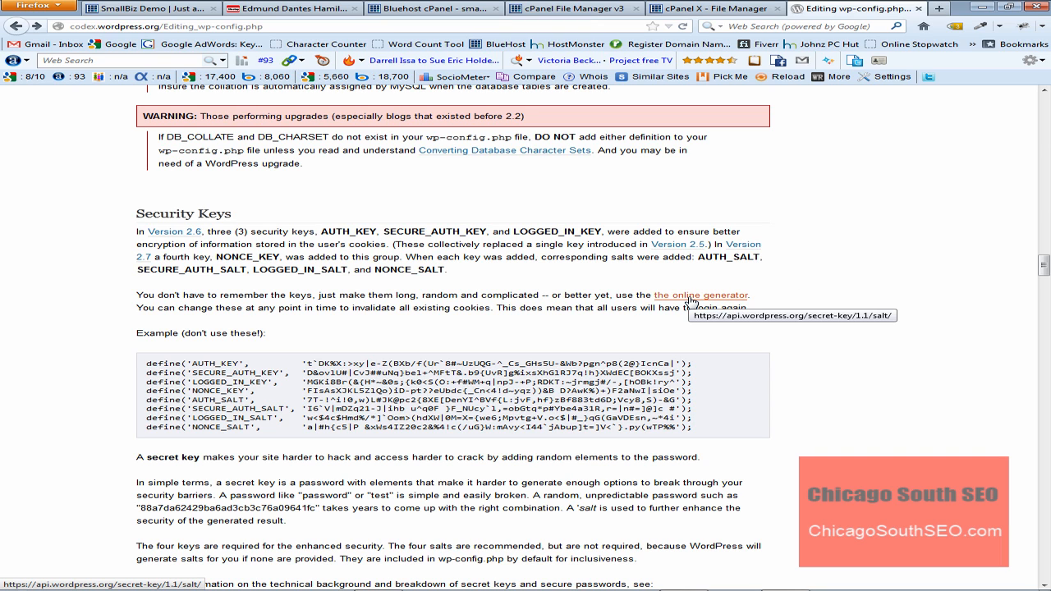
pyautogui.click(702, 295)
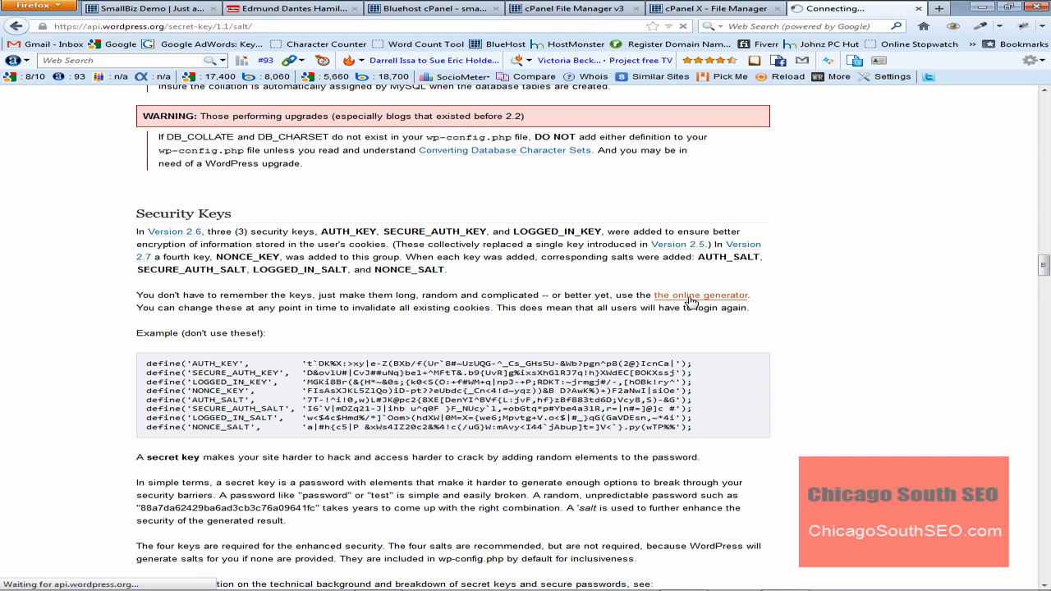
# - Select the eight freshly generated key and salt define lines on the generator page
pyautogui.click(701, 294)
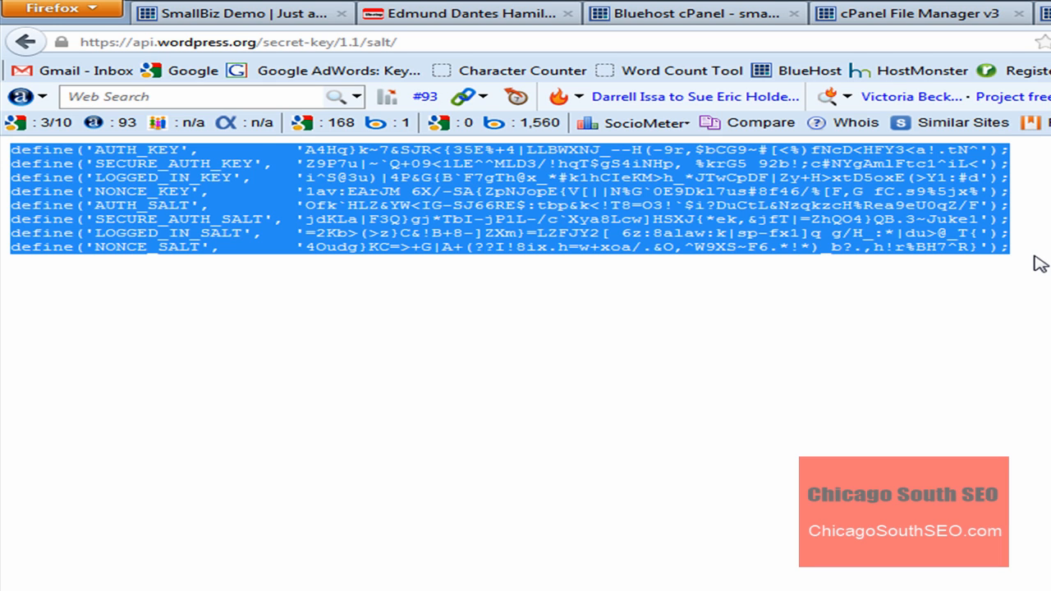
pyautogui.moveTo(926, 453)
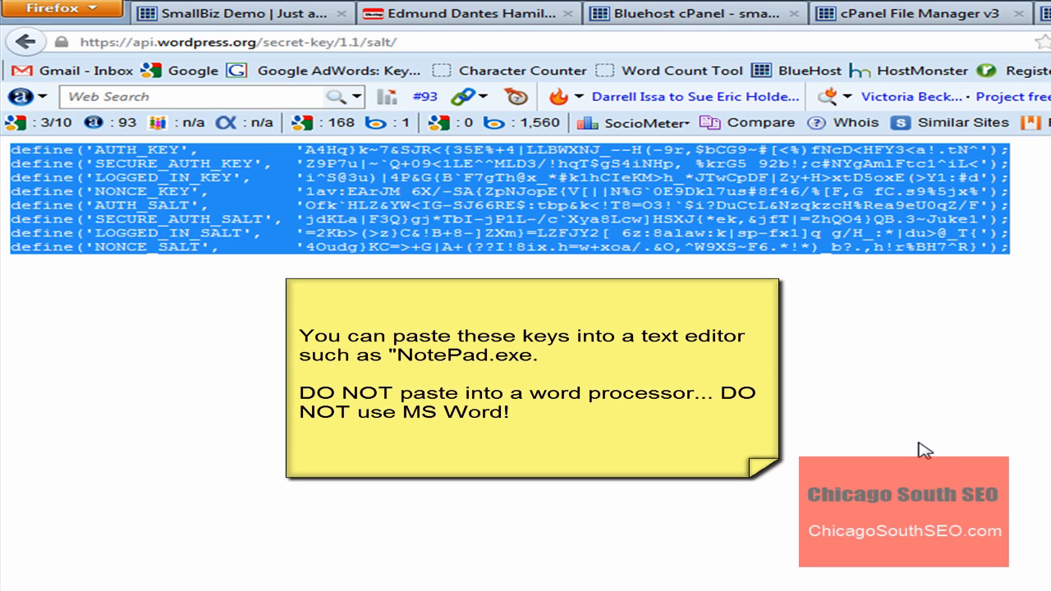
pyautogui.moveTo(917, 445)
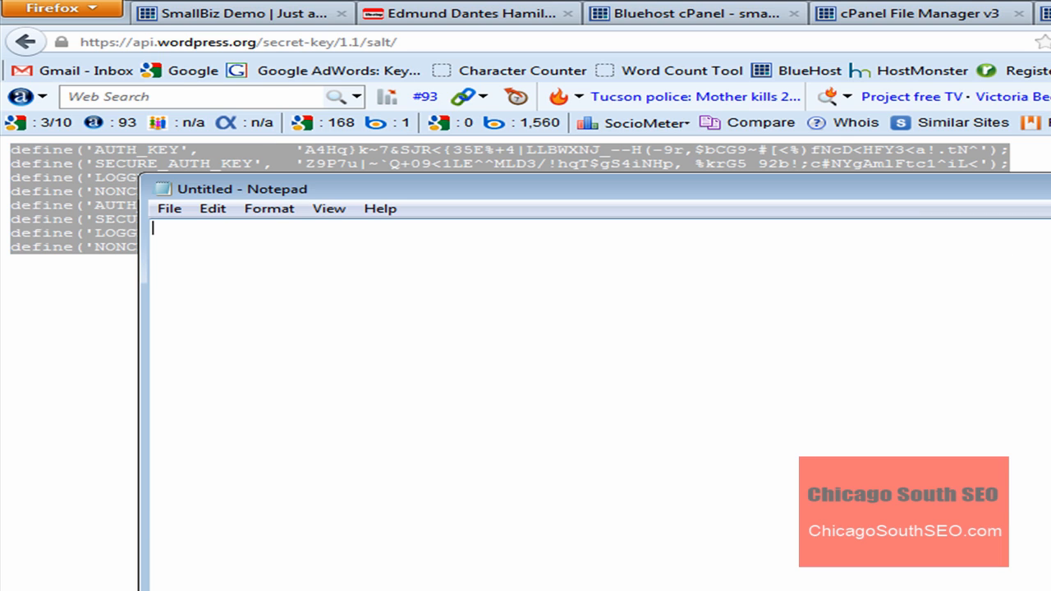
# - Turn off Word Wrap in Notepad and select all the pasted key and salt lines for copying
pyautogui.click(268, 208)
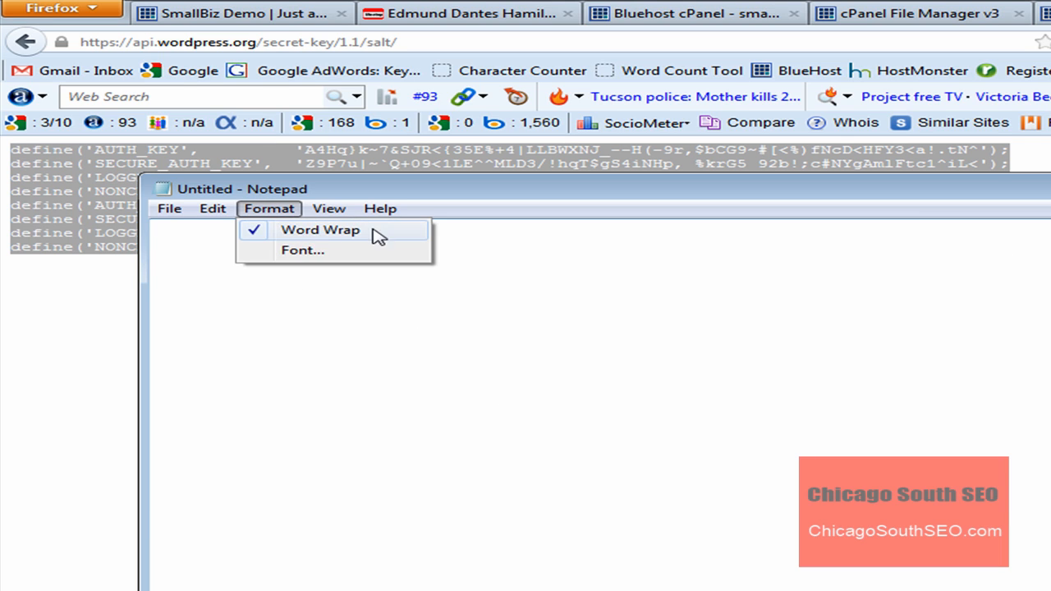
pyautogui.click(319, 229)
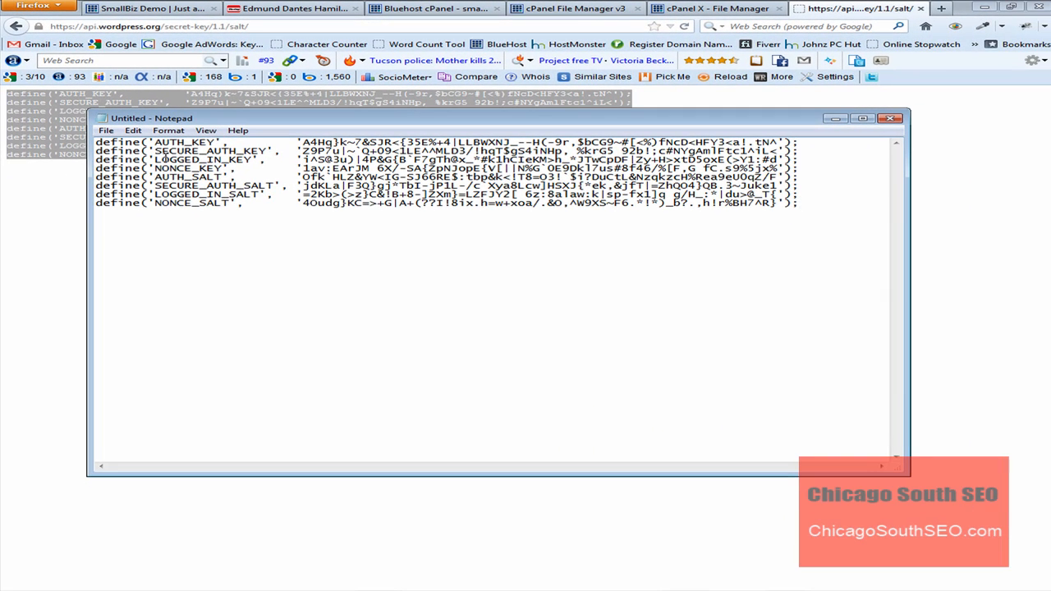
pyautogui.press('ctrl+a')
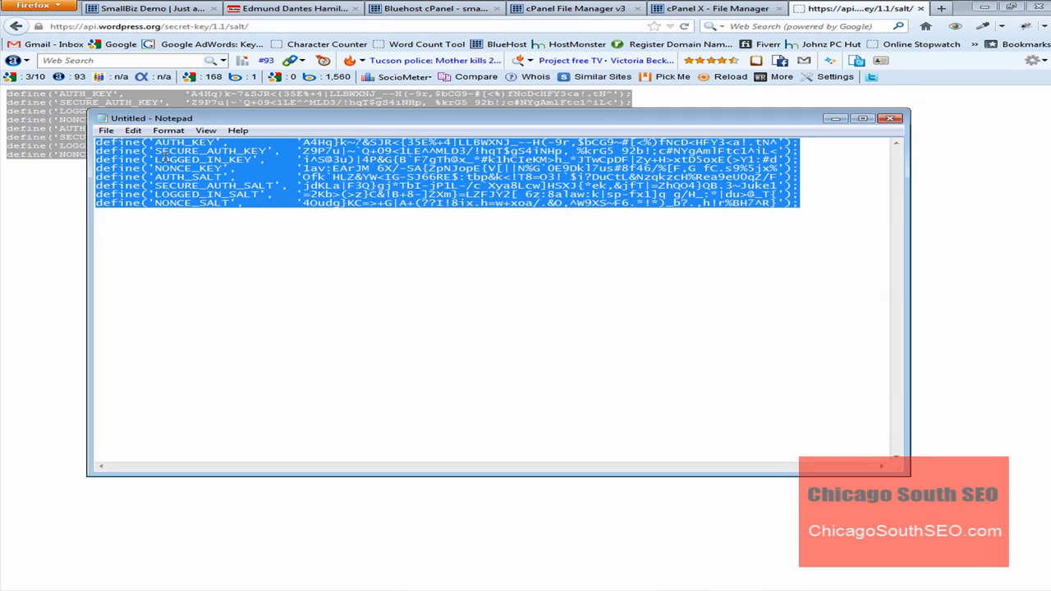
pyautogui.moveTo(560, 287)
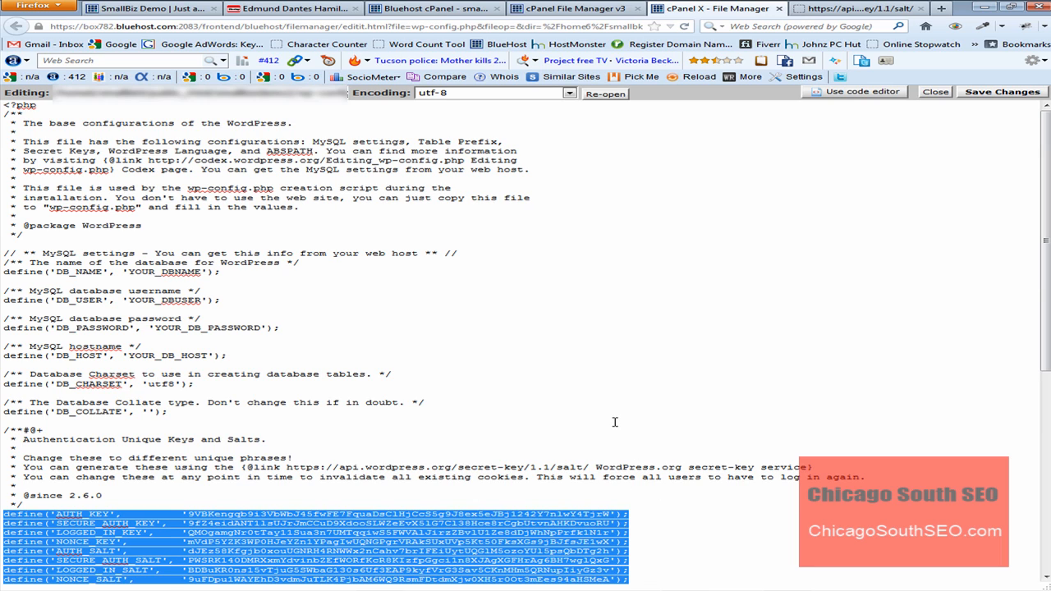
pyautogui.moveTo(932, 461)
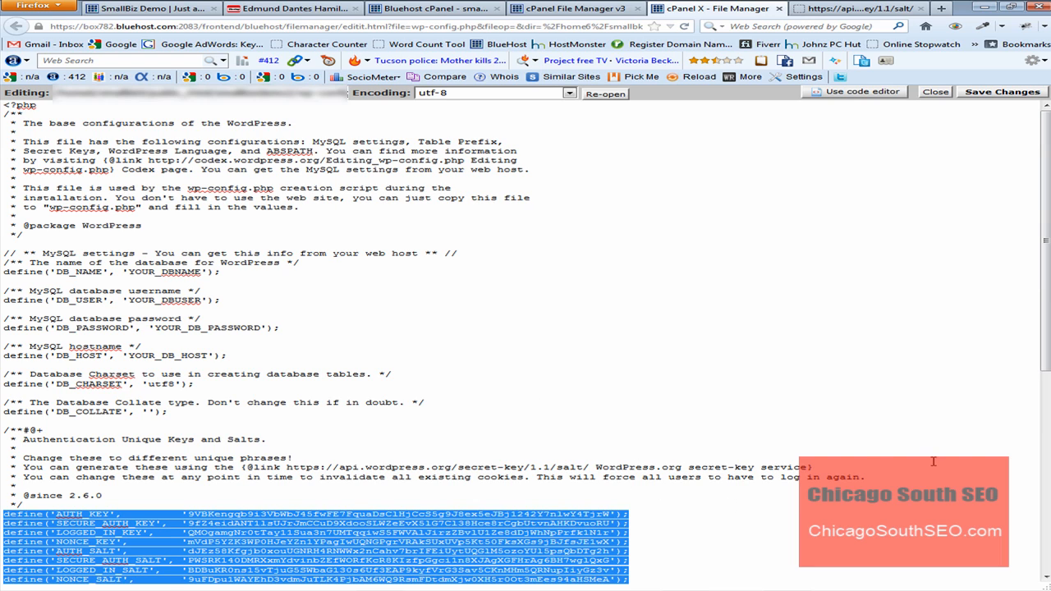
# - Paste the new key and salt definitions over the selected defaults in wp-config.php
pyautogui.scroll(-3)
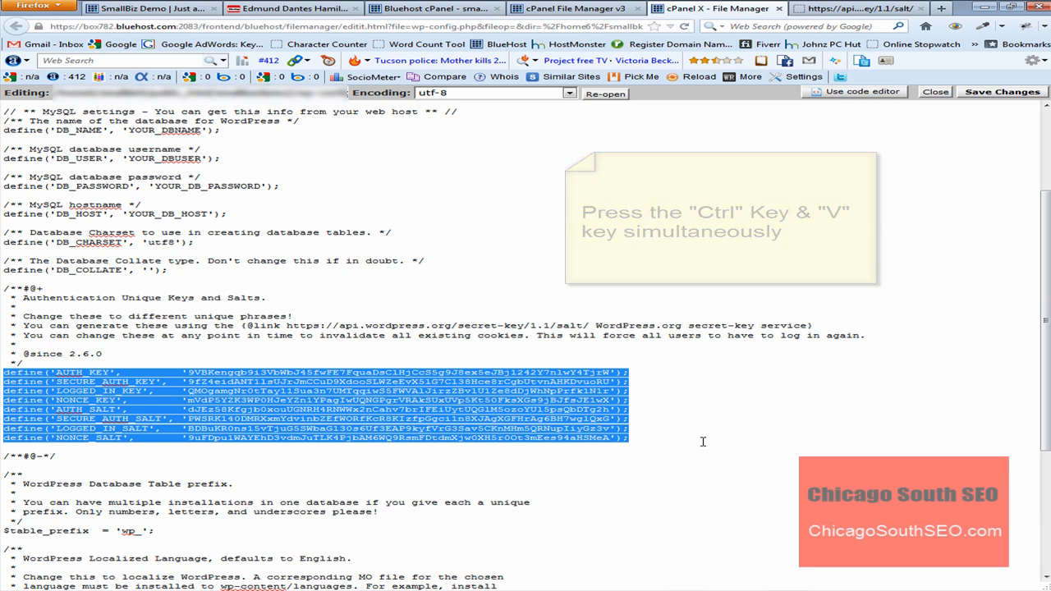
pyautogui.press('ctrl+v')
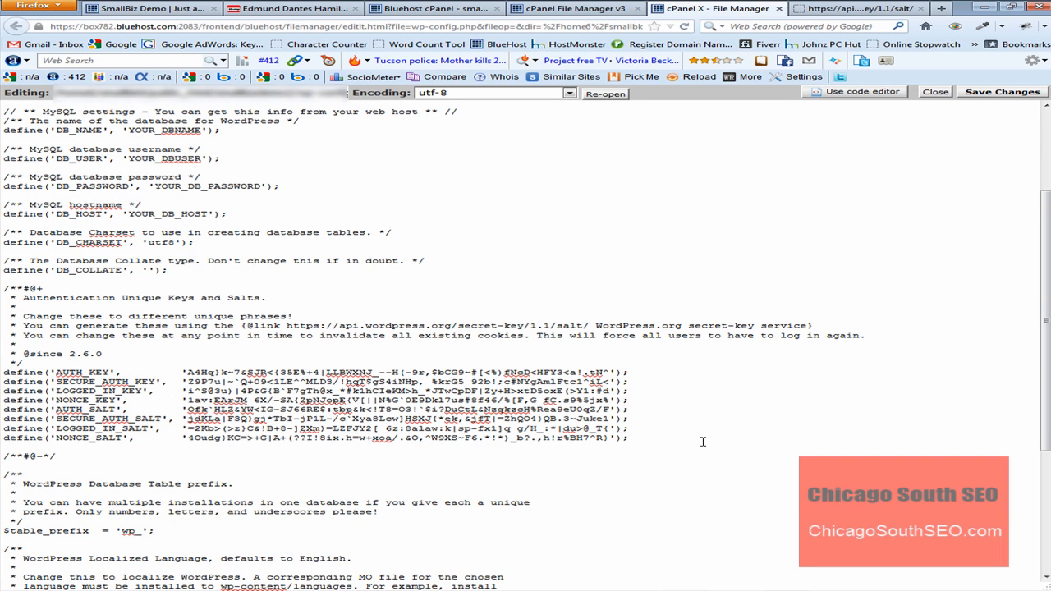
pyautogui.moveTo(990, 201)
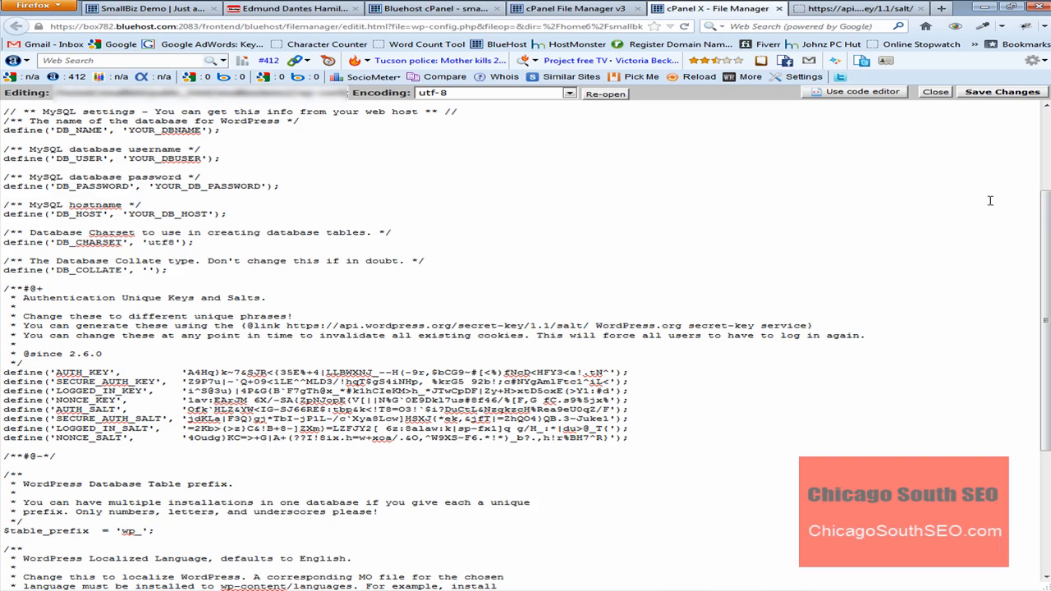
# - Save the edited wp-config.php and switch to the Chicago WordPress Meetup organizer profile page
pyautogui.click(999, 91)
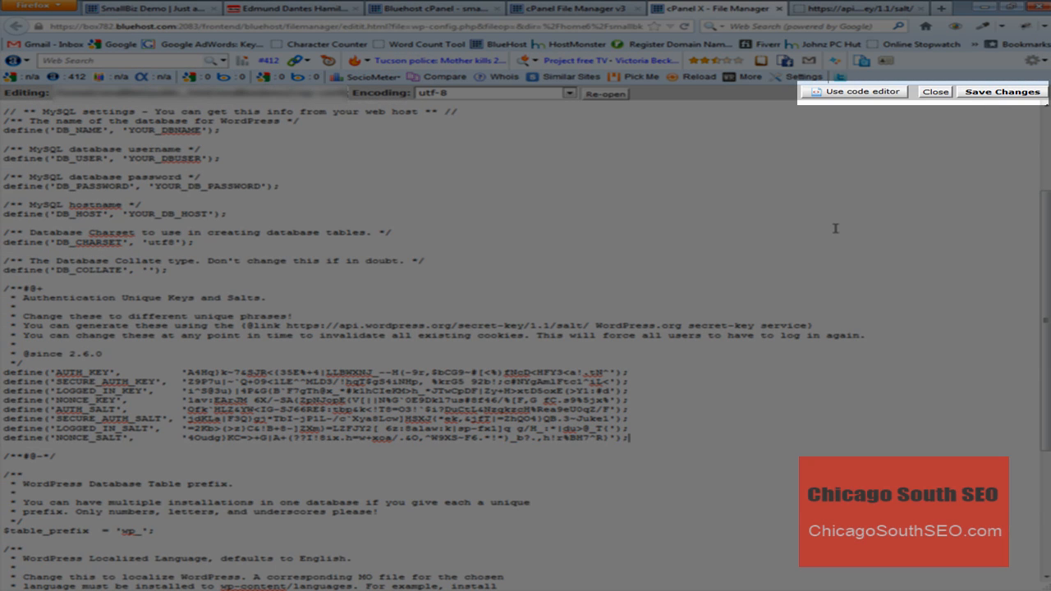
pyautogui.moveTo(790, 325)
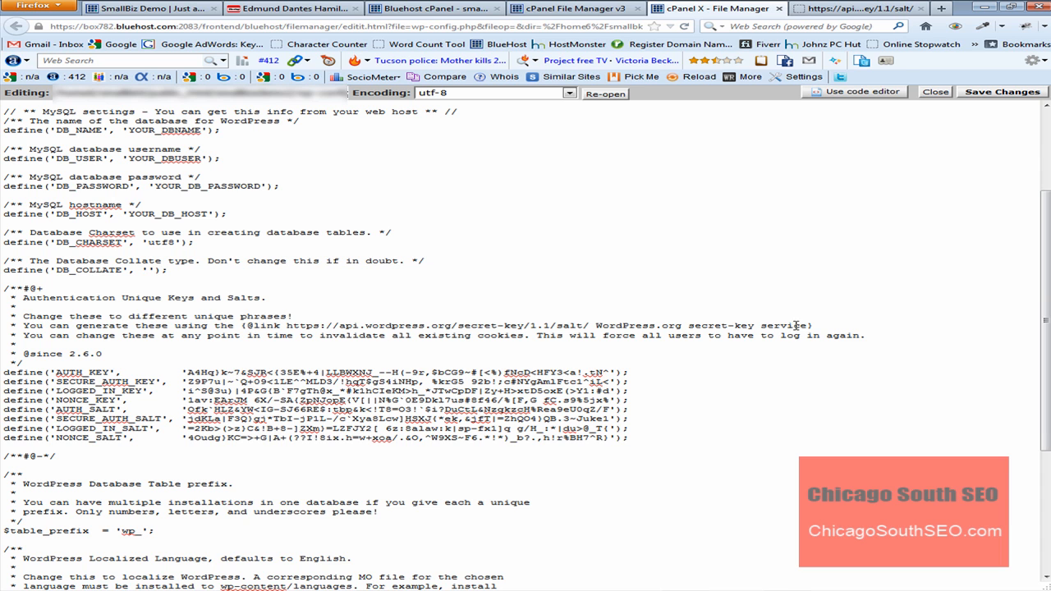
pyautogui.click(291, 8)
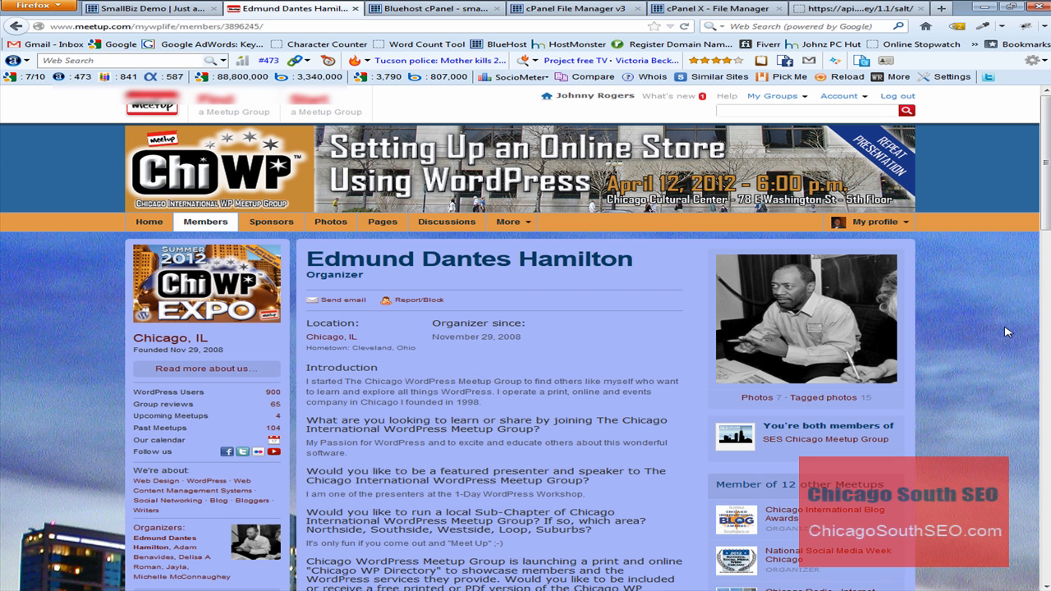